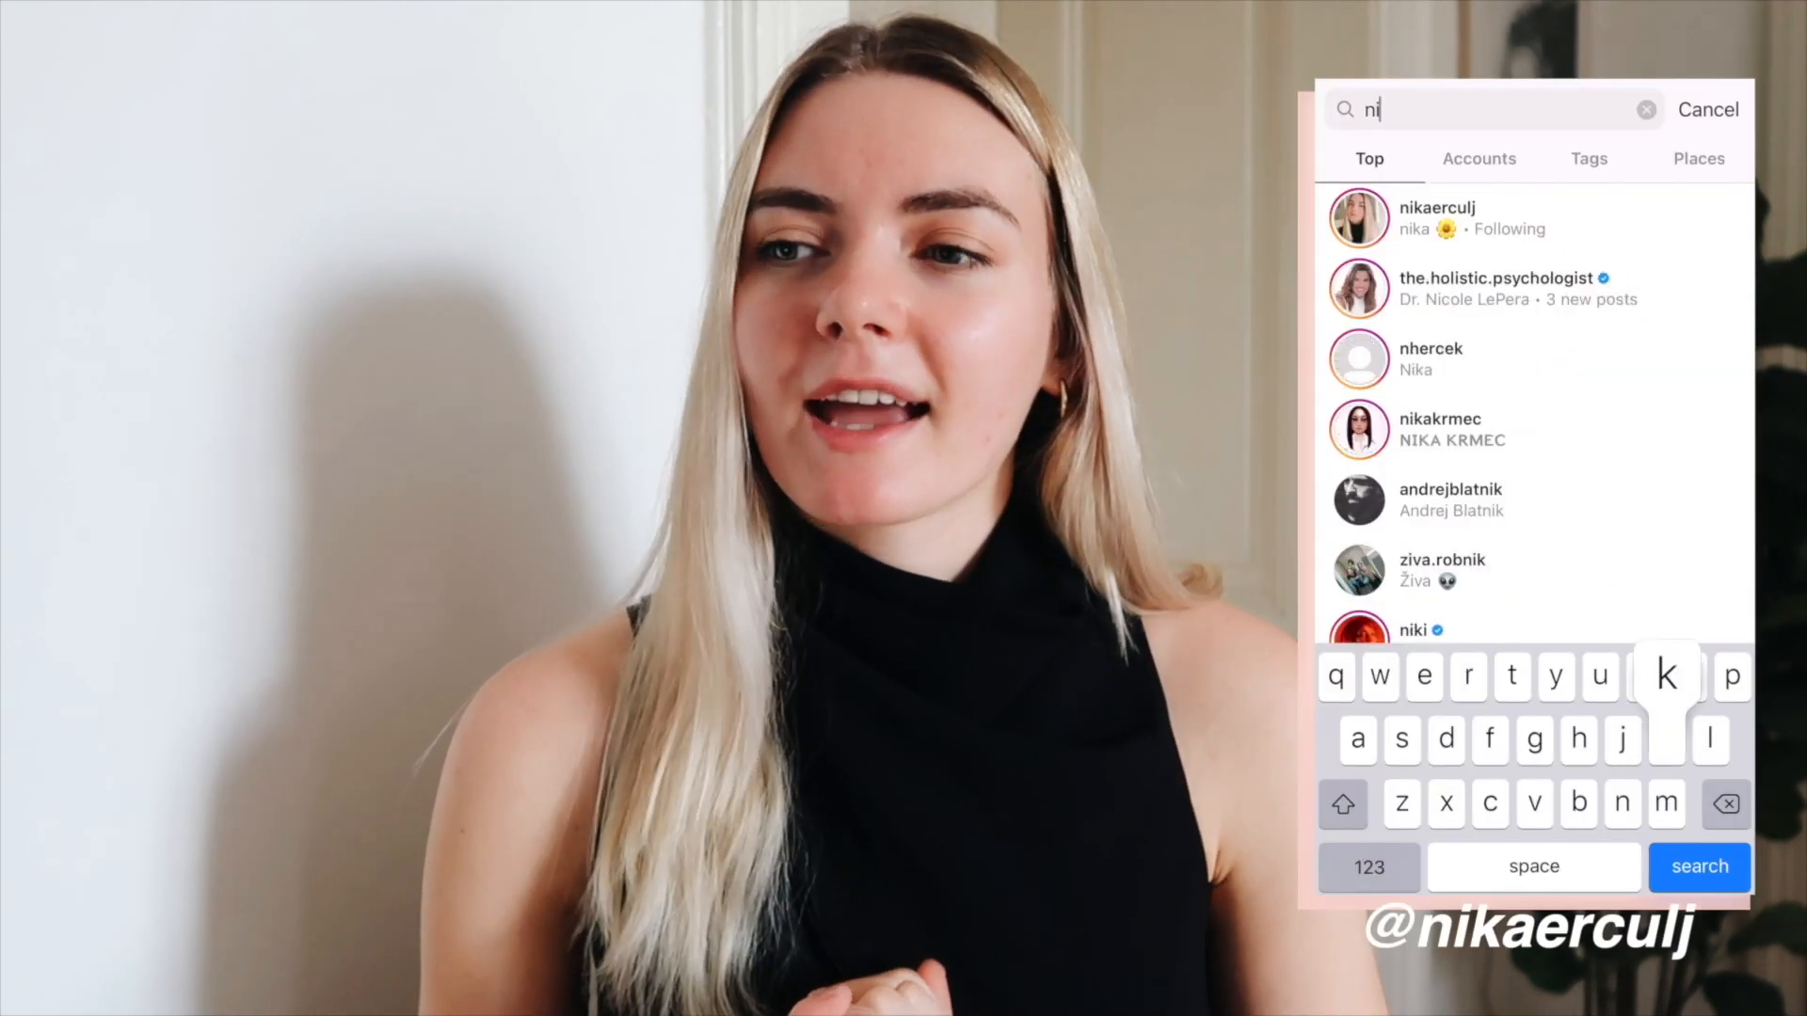
left_click(1436, 216)
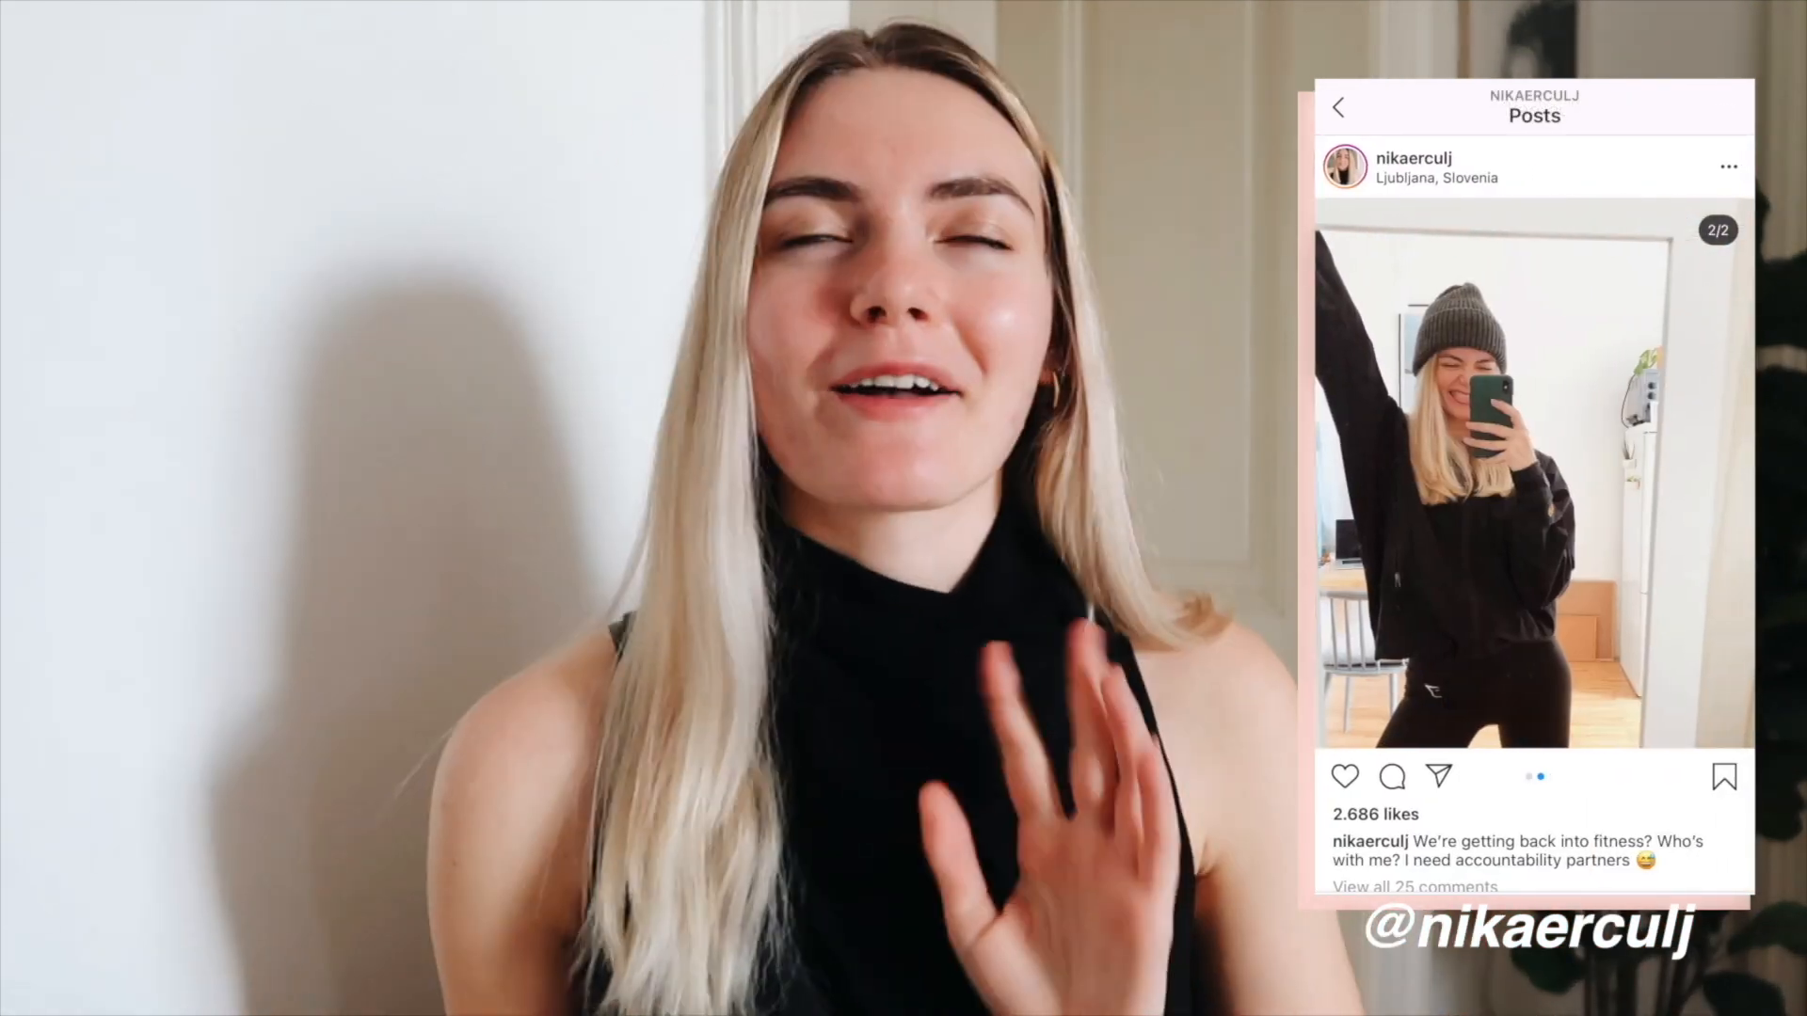
left_click(1343, 777)
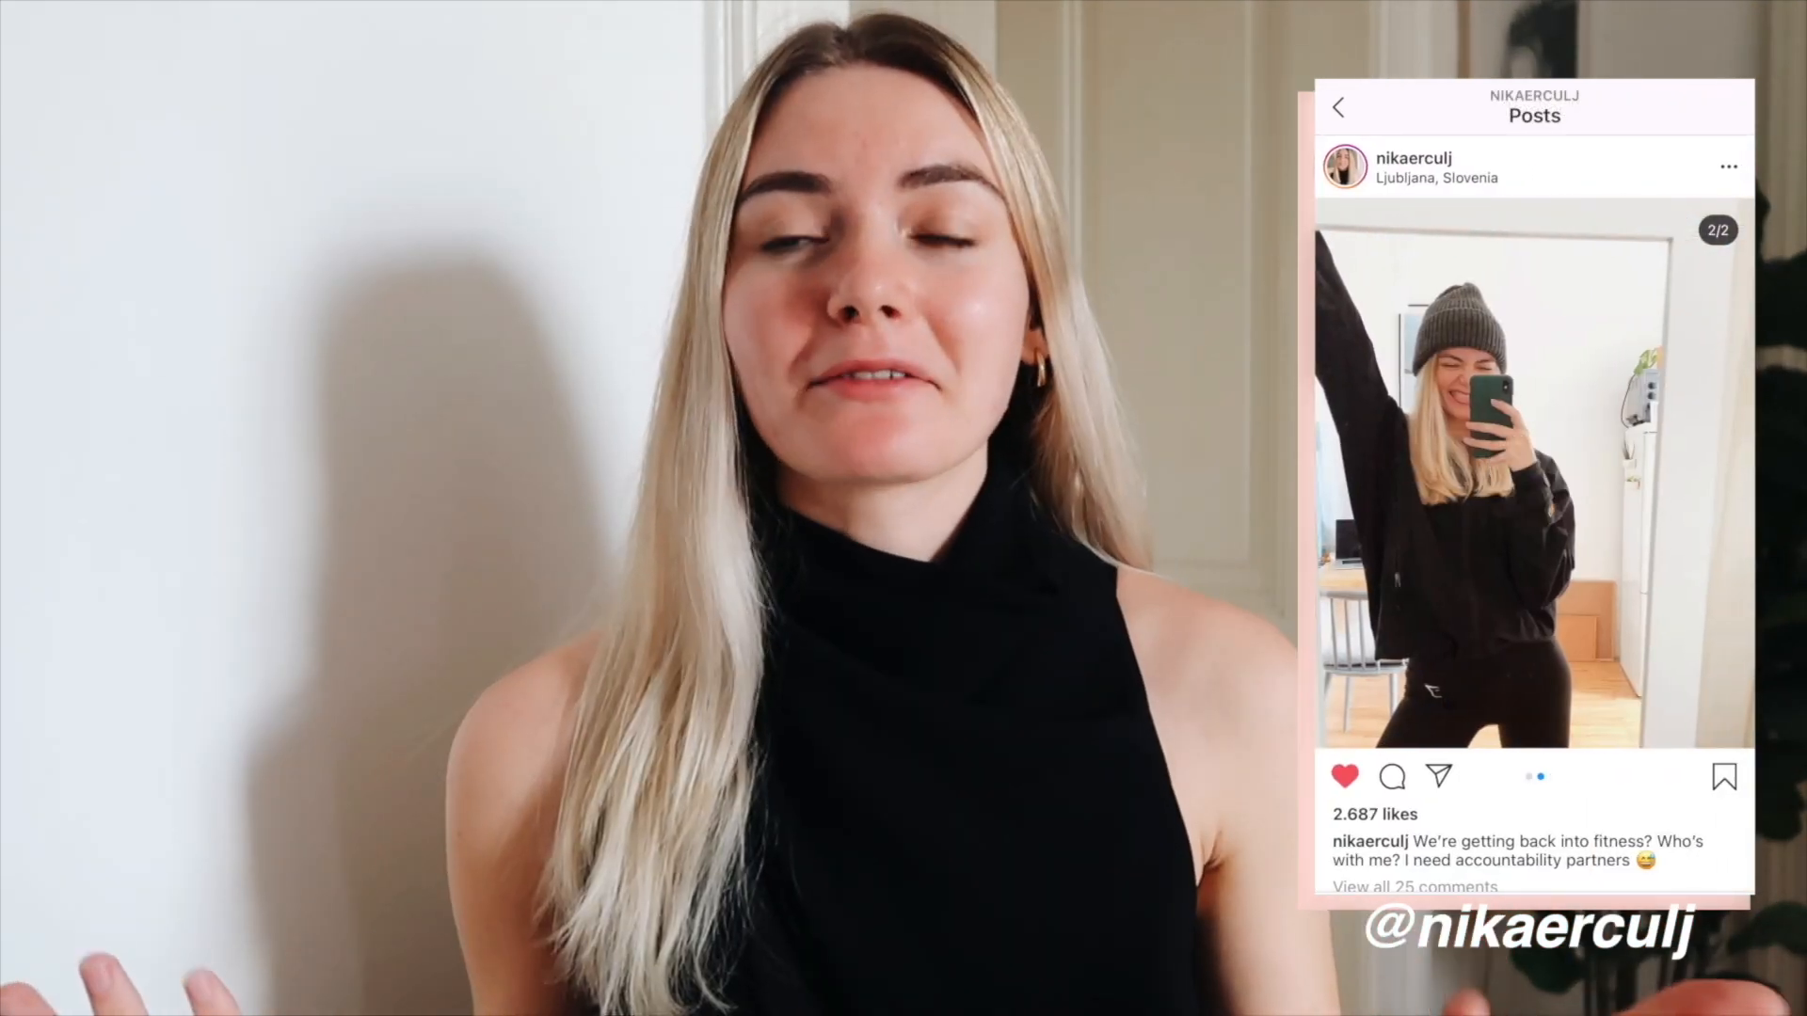